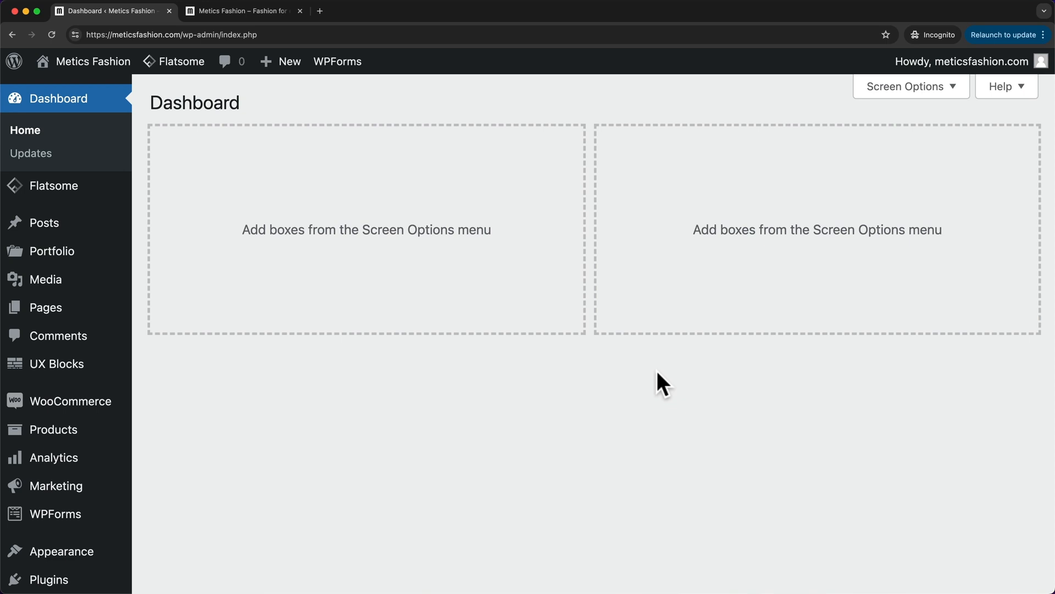
mouse_move(56, 486)
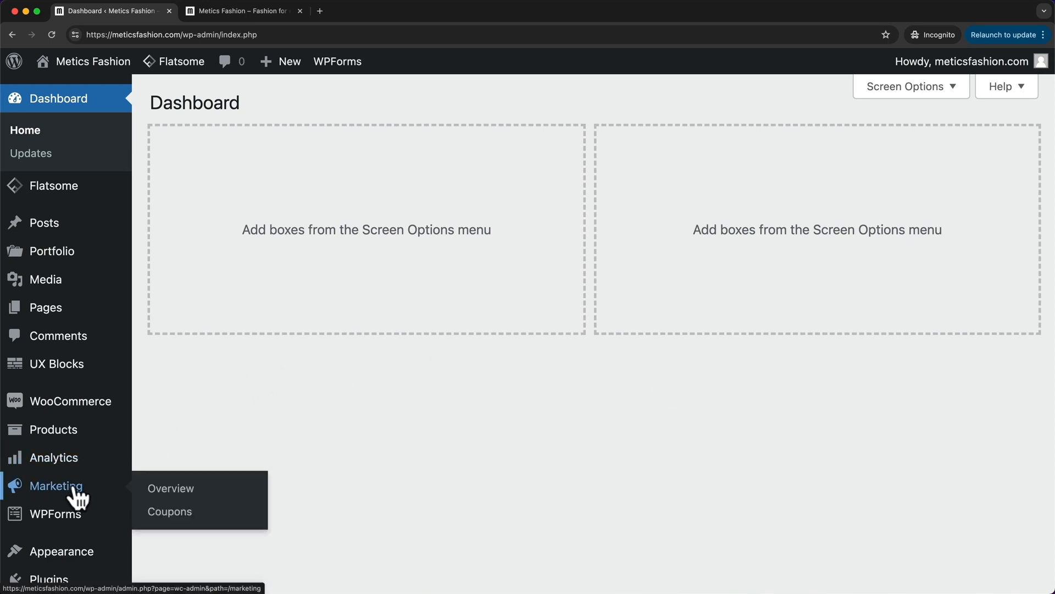
Step: Go to the Coupons page under Marketing in the WordPress admin
left_click(170, 512)
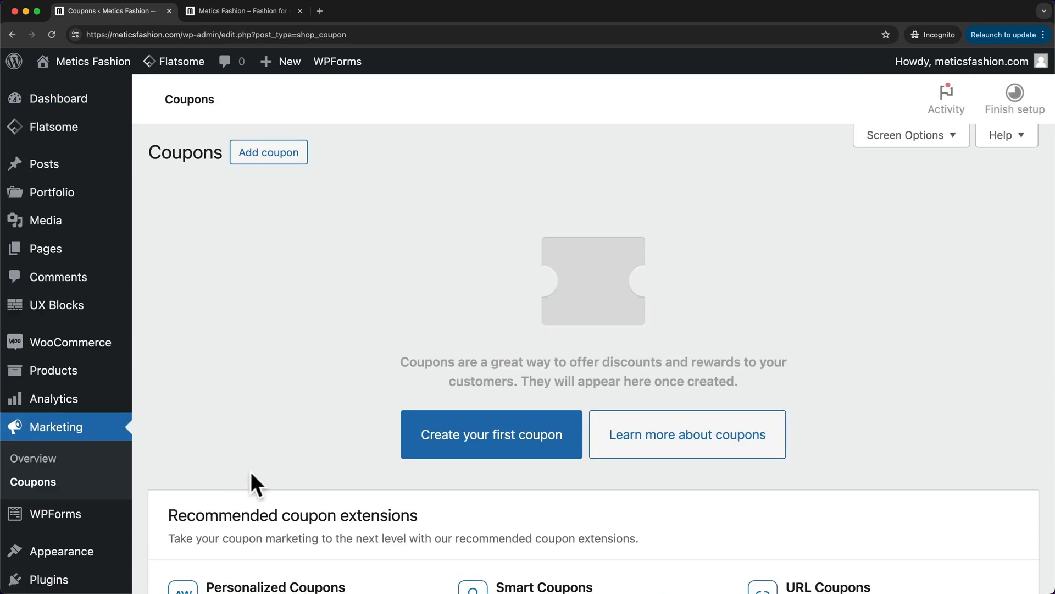
mouse_move(308, 183)
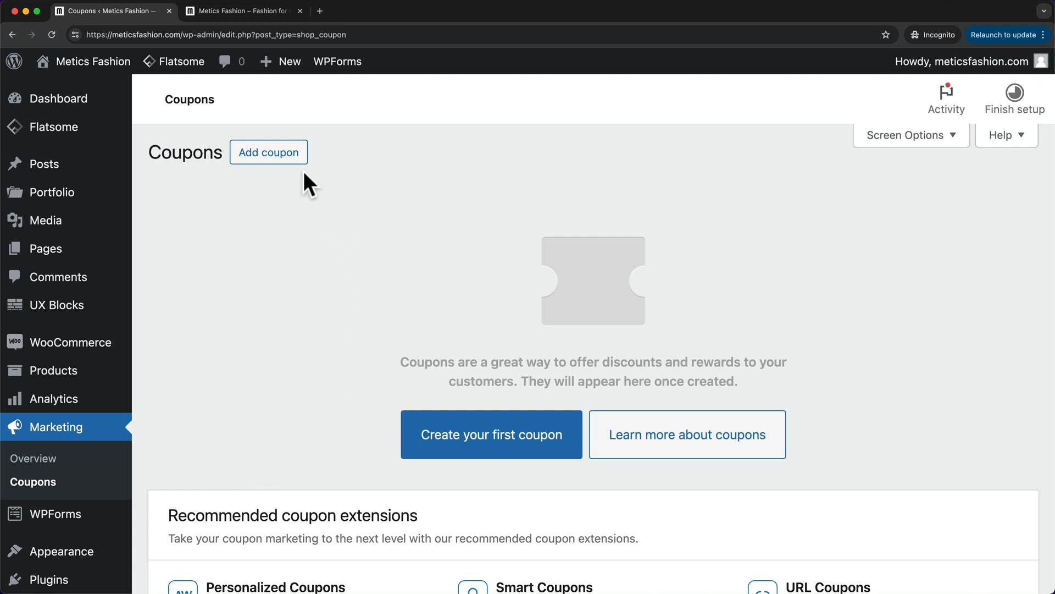
Step: Add a new coupon and enter WELCOME as its coupon code
left_click(268, 151)
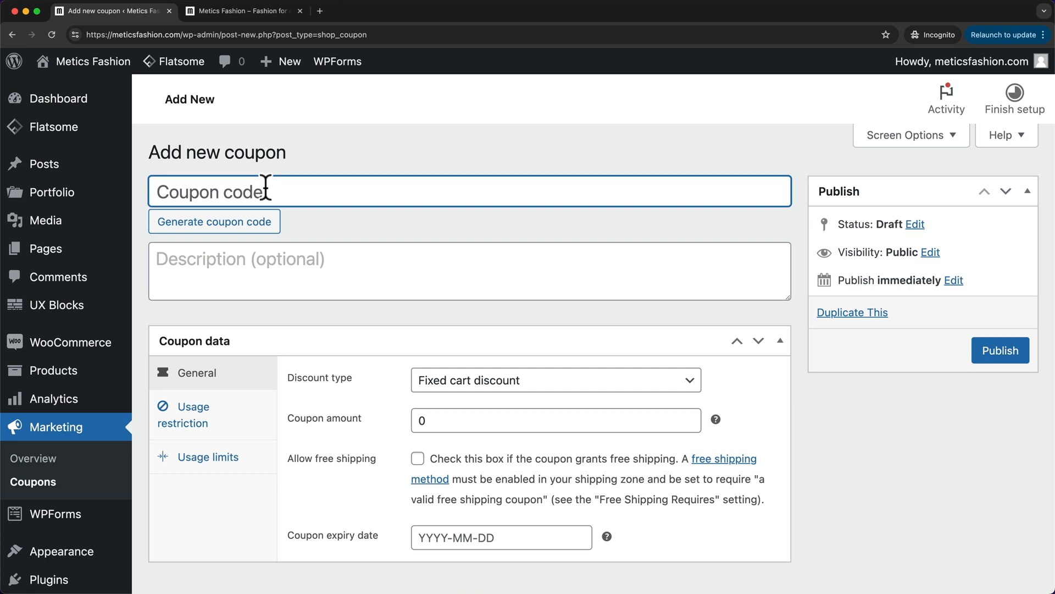
type("WE")
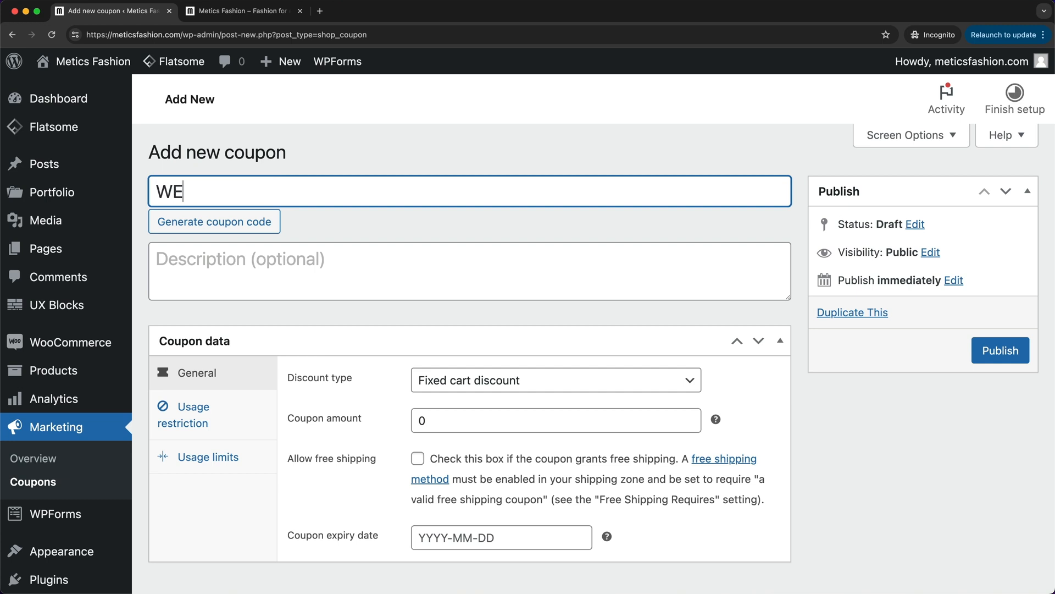
type("LCOME")
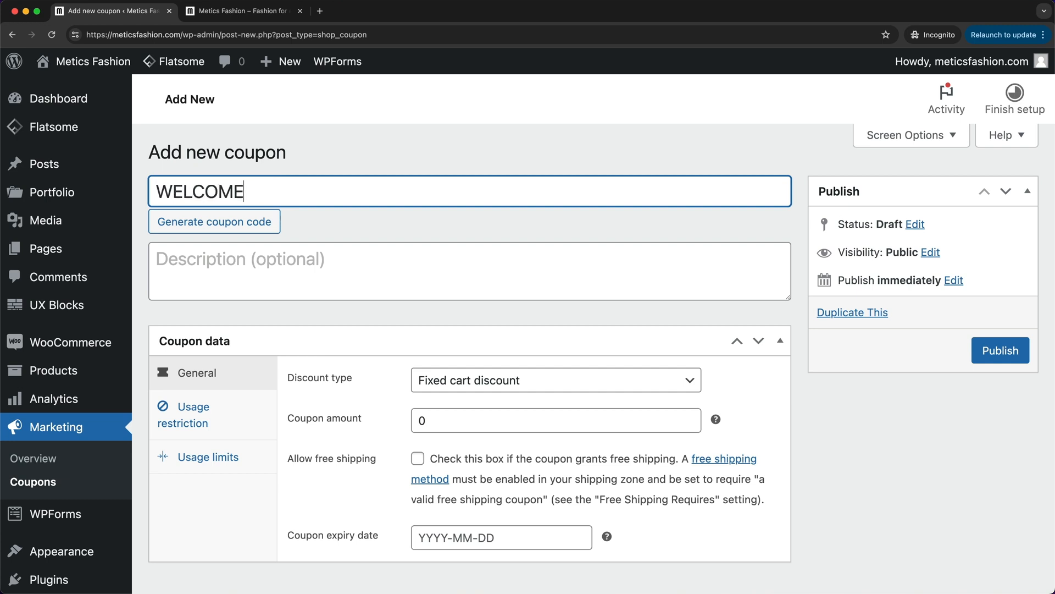
left_click(469, 270)
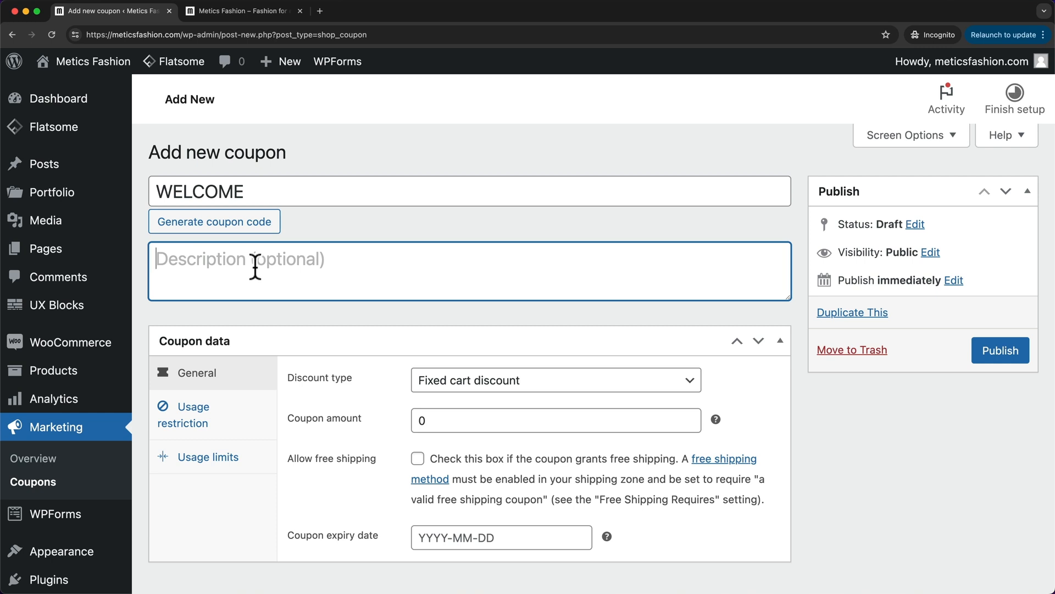
Step: Set the discount type to Percentage discount at 10, leaving expiry date empty
scroll("down", 3)
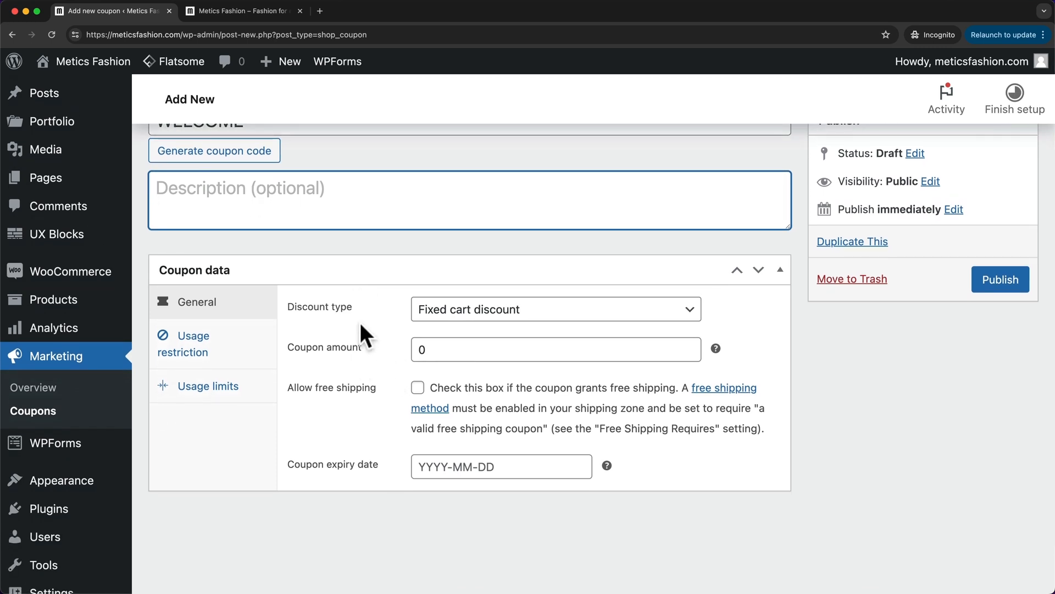
mouse_move(355, 329)
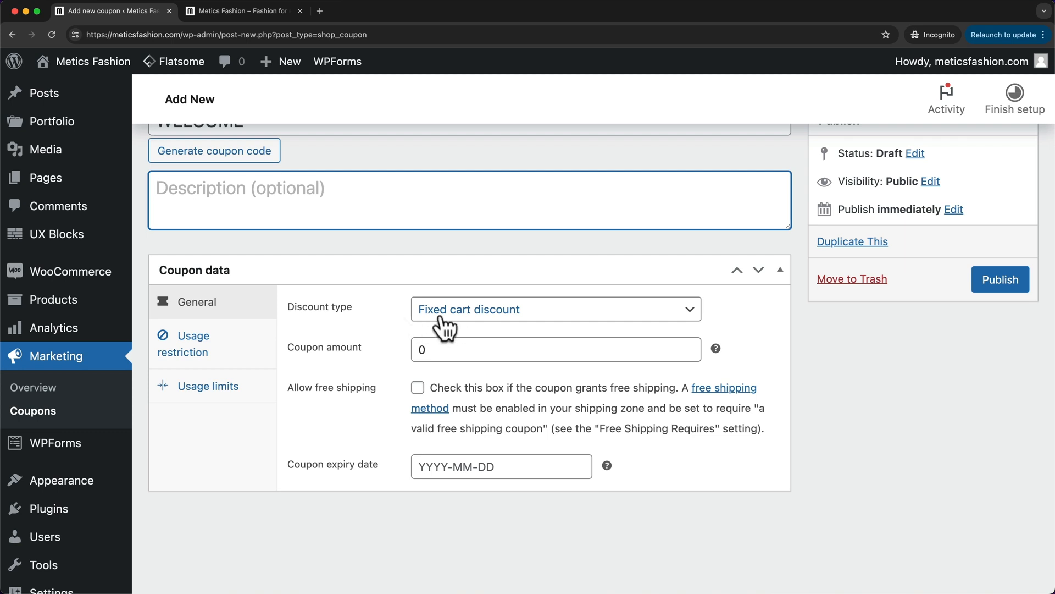
left_click(555, 309)
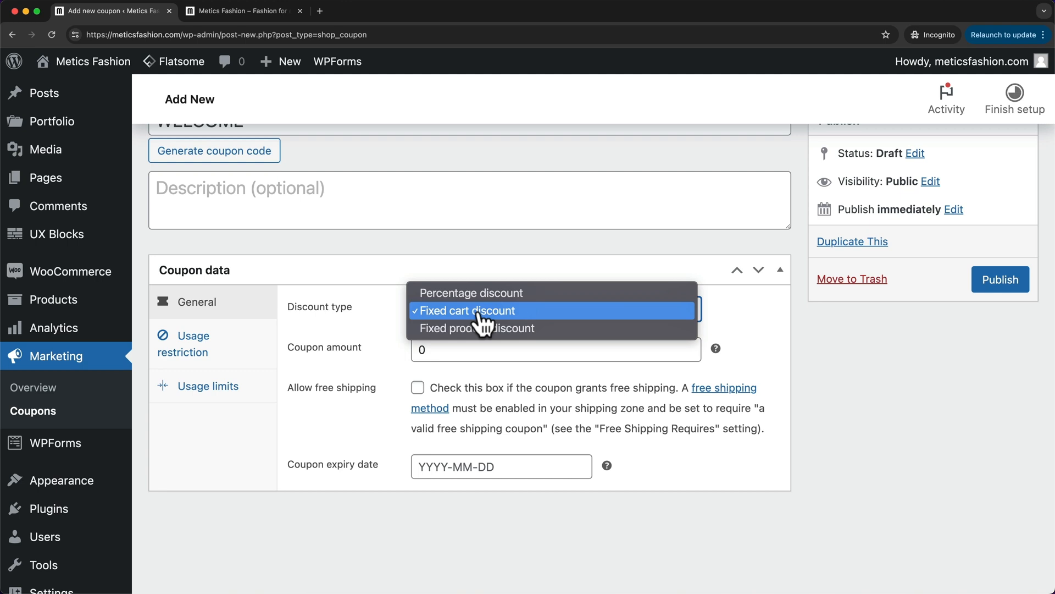
mouse_move(470, 293)
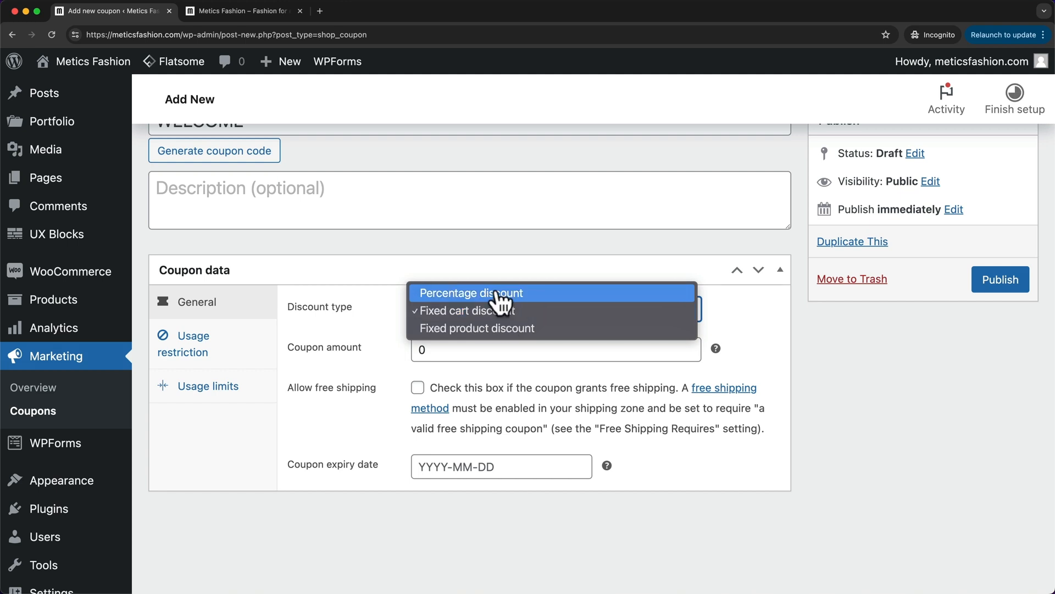
mouse_move(512, 328)
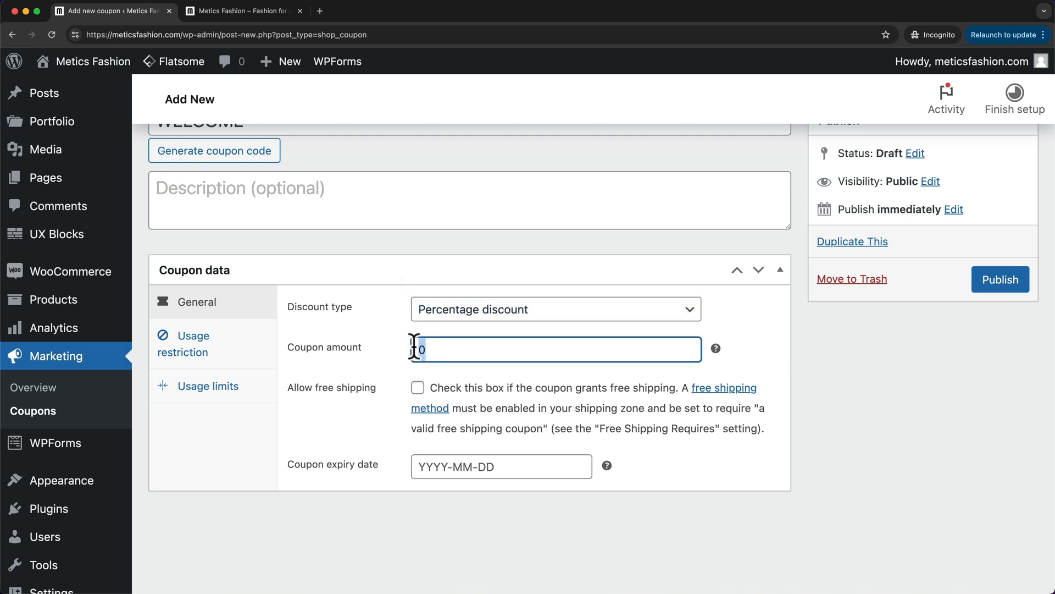
type("10")
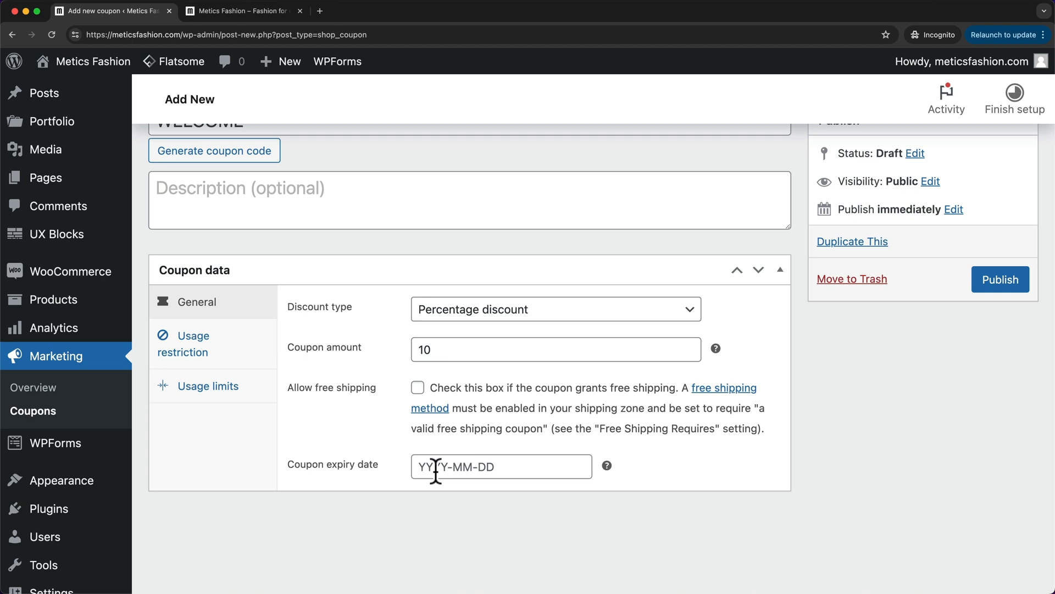
left_click(501, 466)
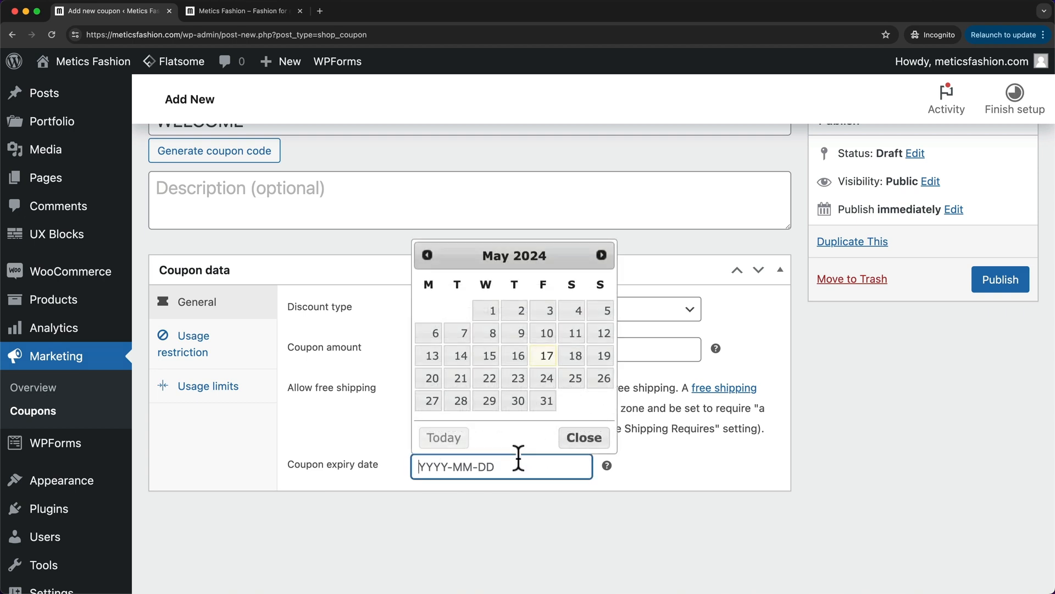
left_click(582, 437)
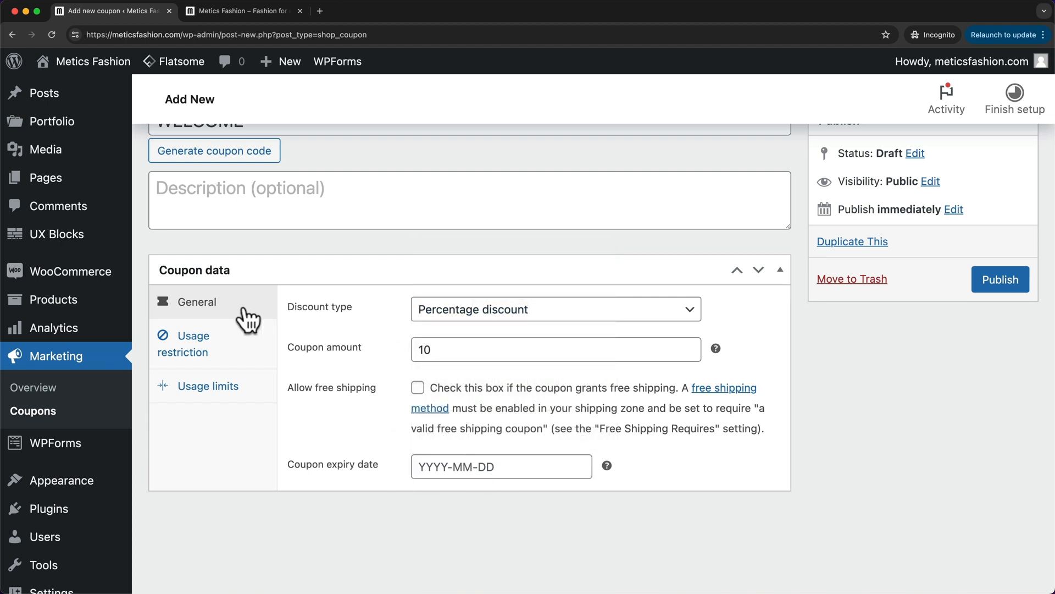
left_click(191, 343)
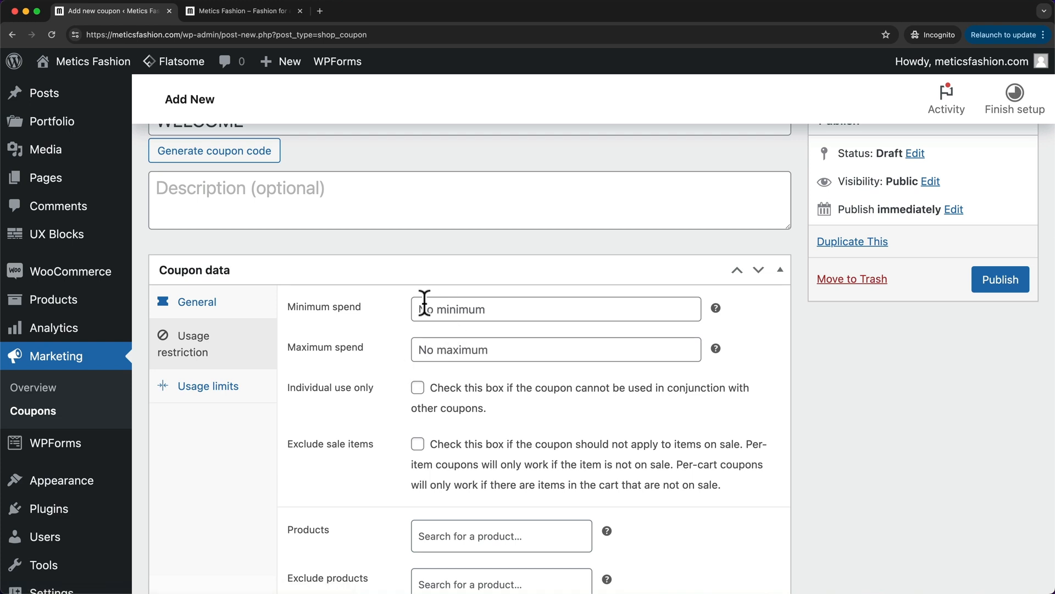
Step: Tick 'Individual use only' in the WELCOME coupon's usage restrictions
scroll("down", 3)
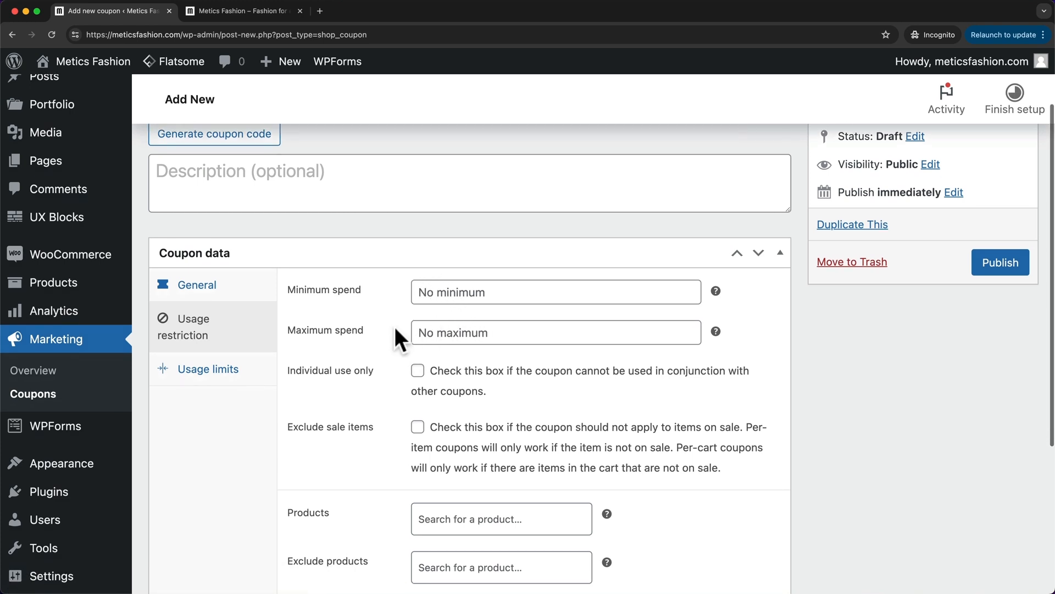
scroll("down", 3)
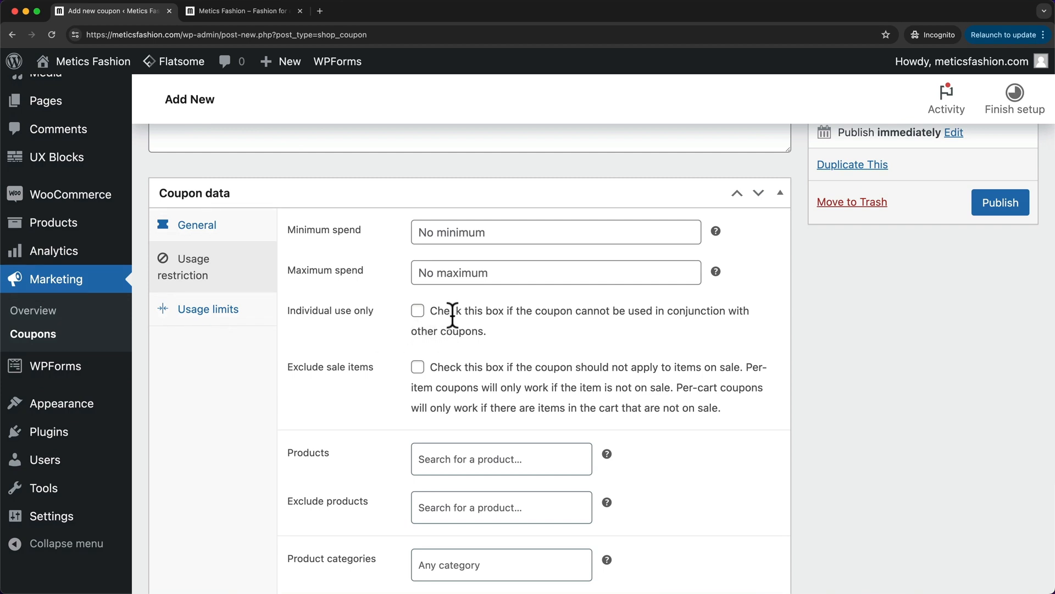
left_click(417, 310)
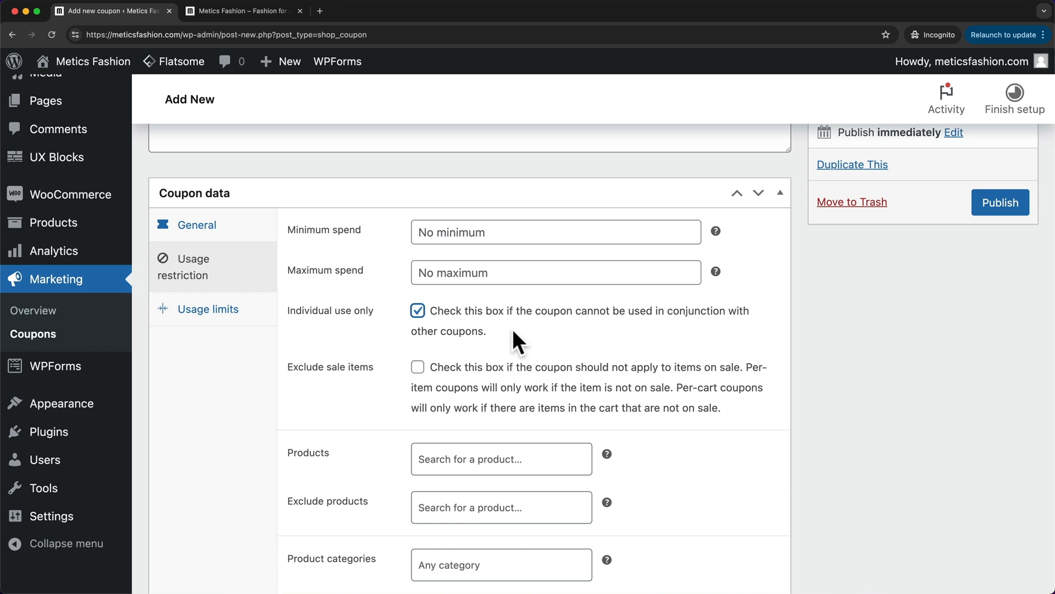
scroll("down", 3)
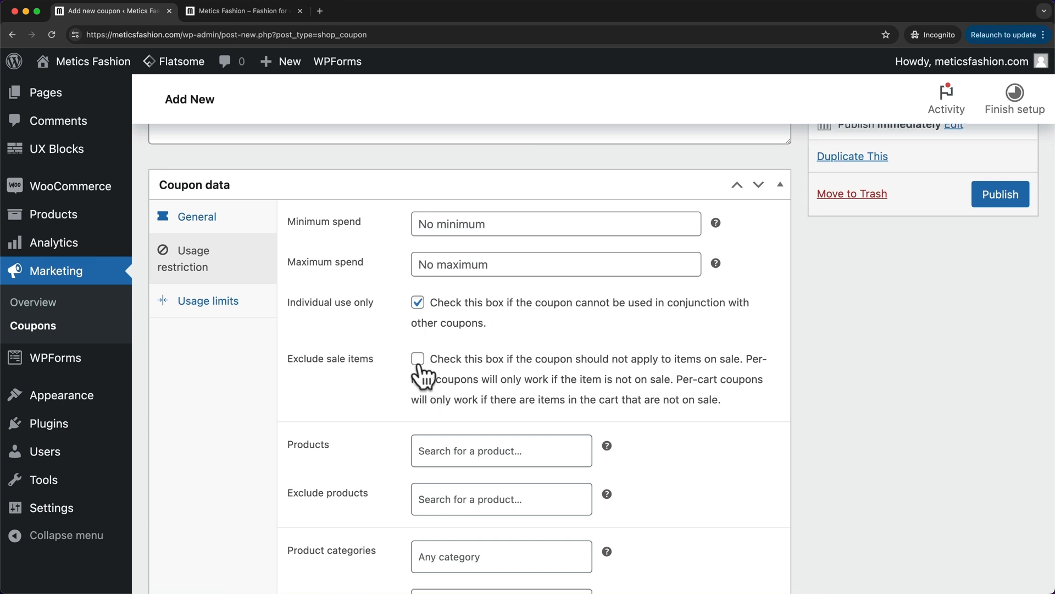
mouse_move(522, 374)
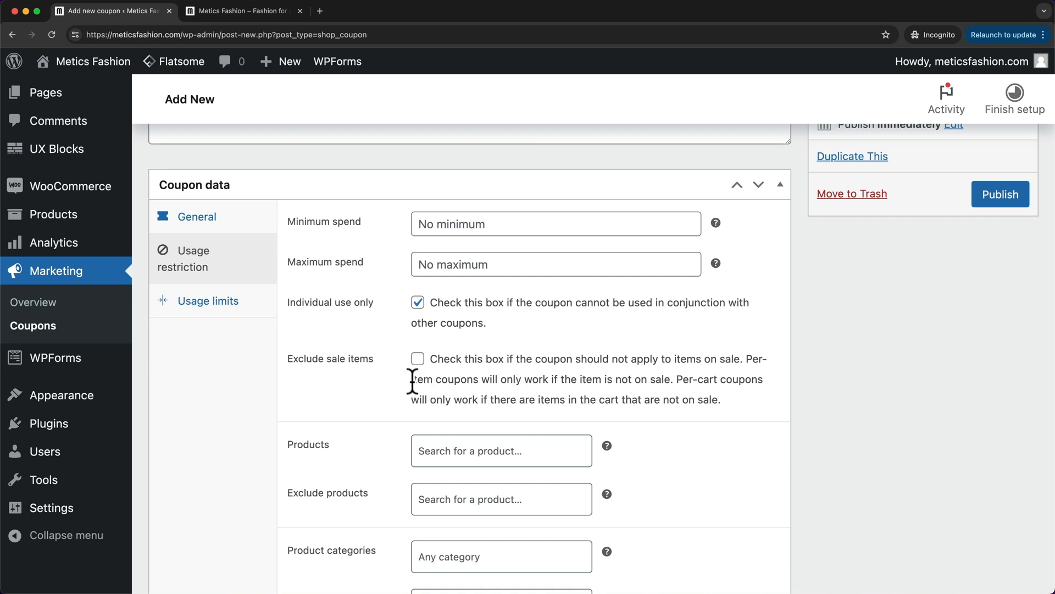
scroll("down", 3)
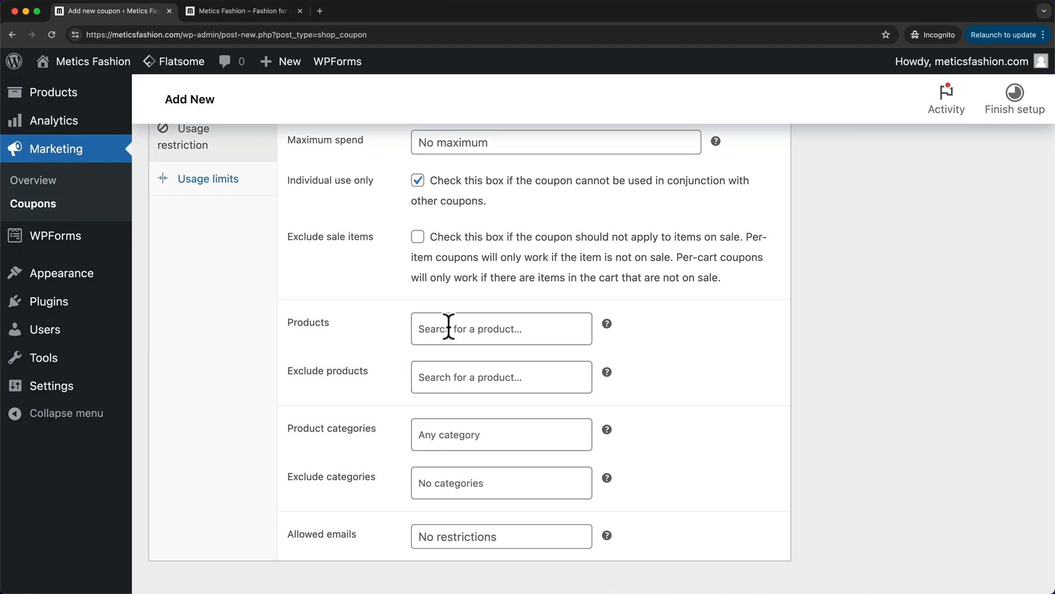
scroll("down", 3)
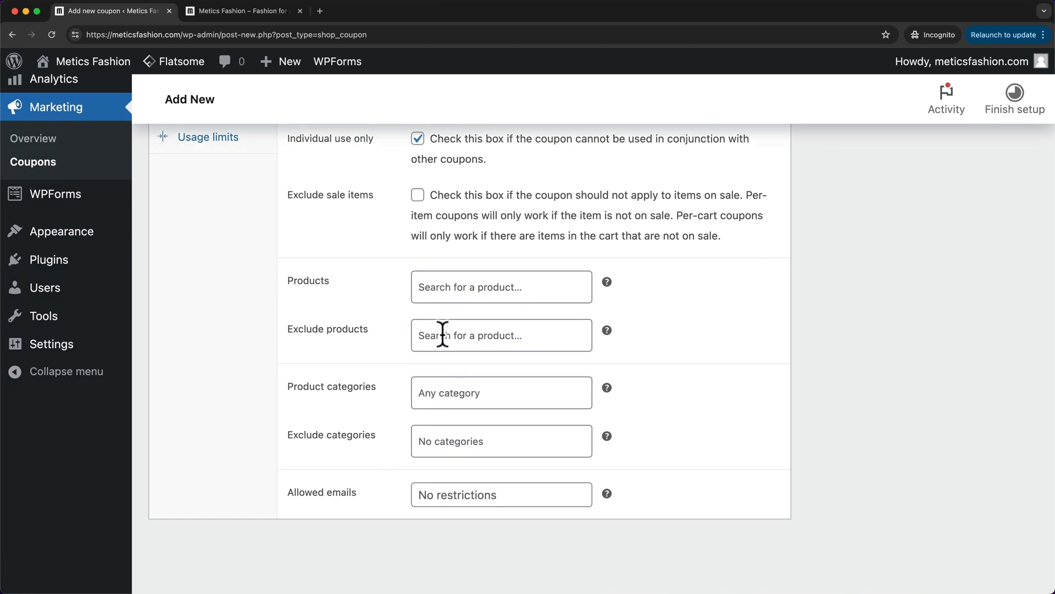
mouse_move(414, 326)
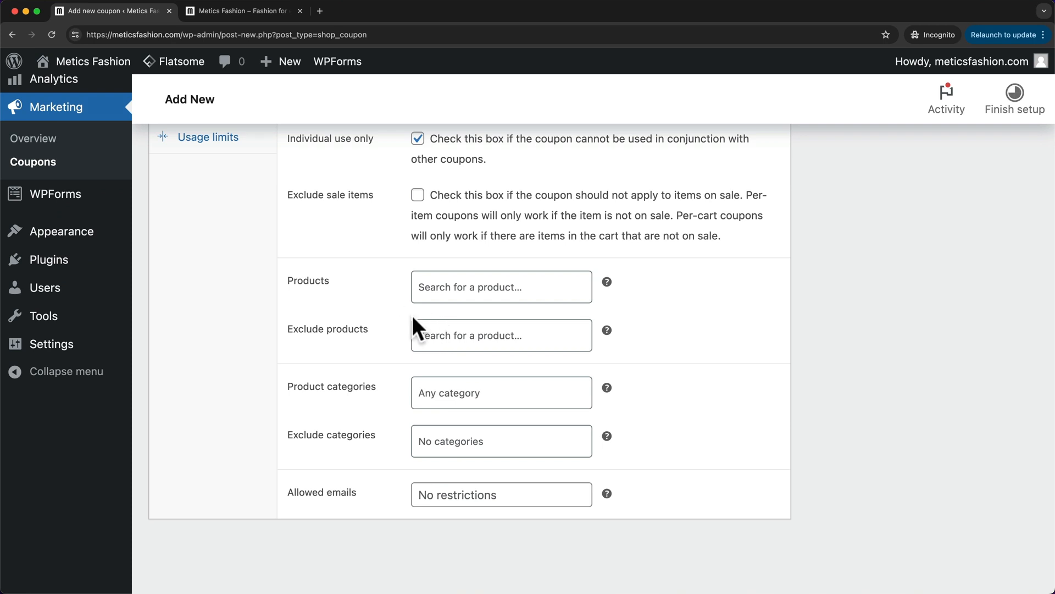
mouse_move(373, 428)
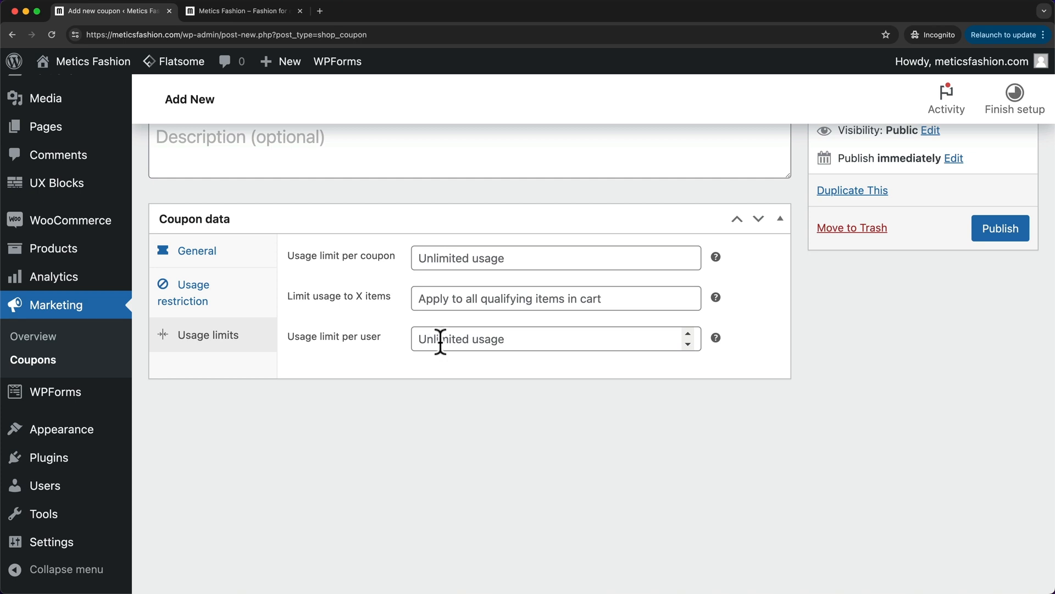
Step: Set usage limit per user to 1 and publish the WELCOME coupon
type("1")
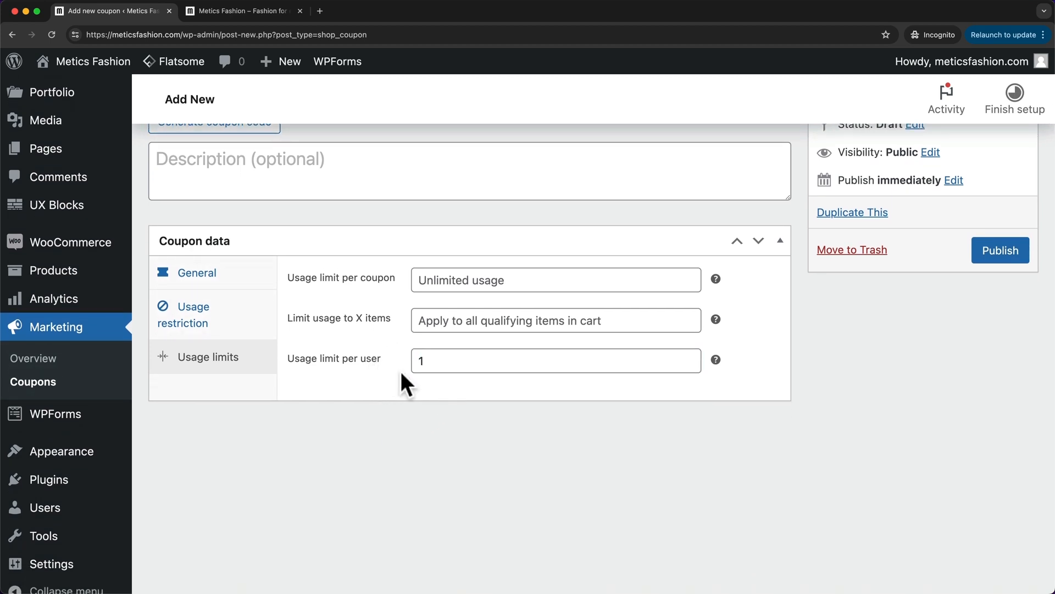
scroll("down", 3)
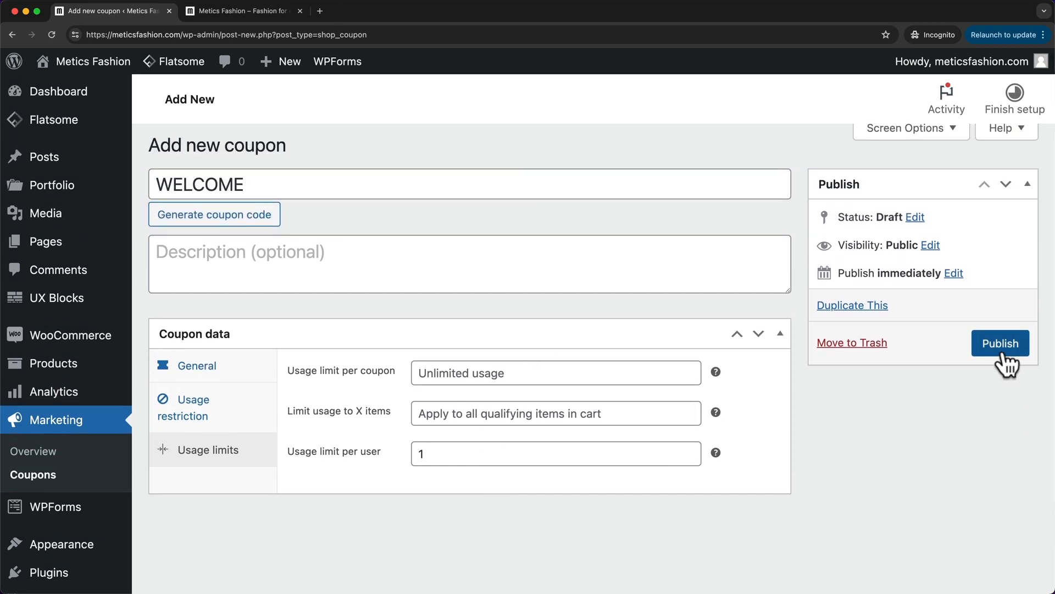
left_click(999, 342)
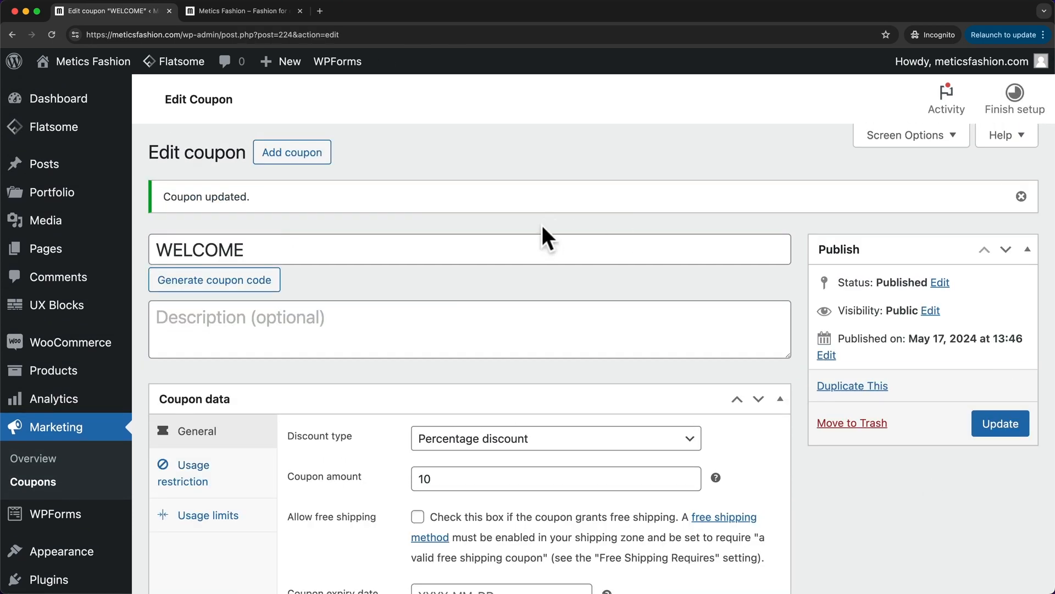
left_click(244, 11)
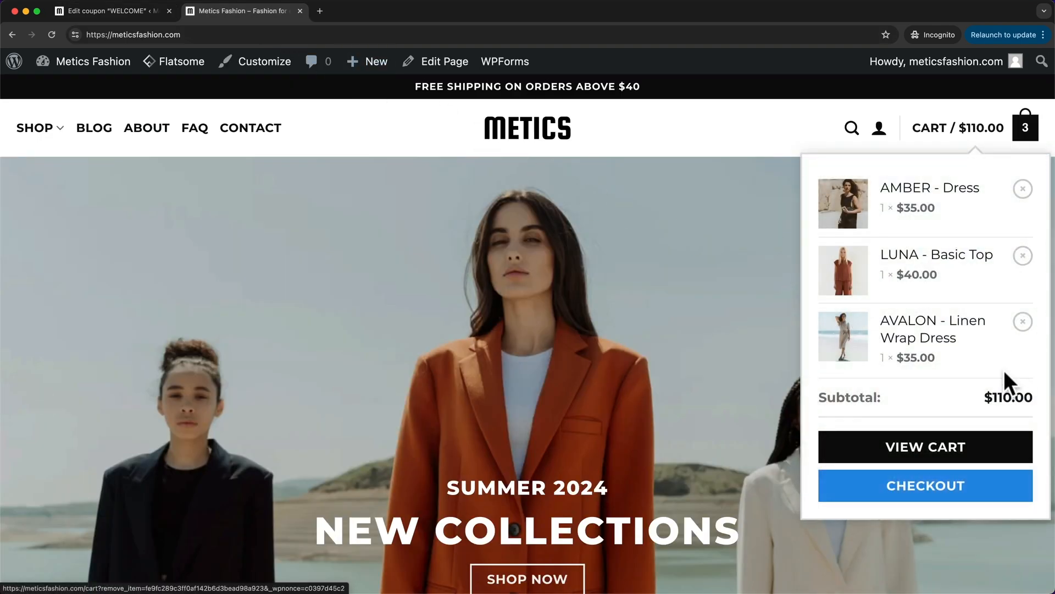
Step: Apply coupon WELCOME in the cart, taking $11 off the $110 subtotal
left_click(924, 447)
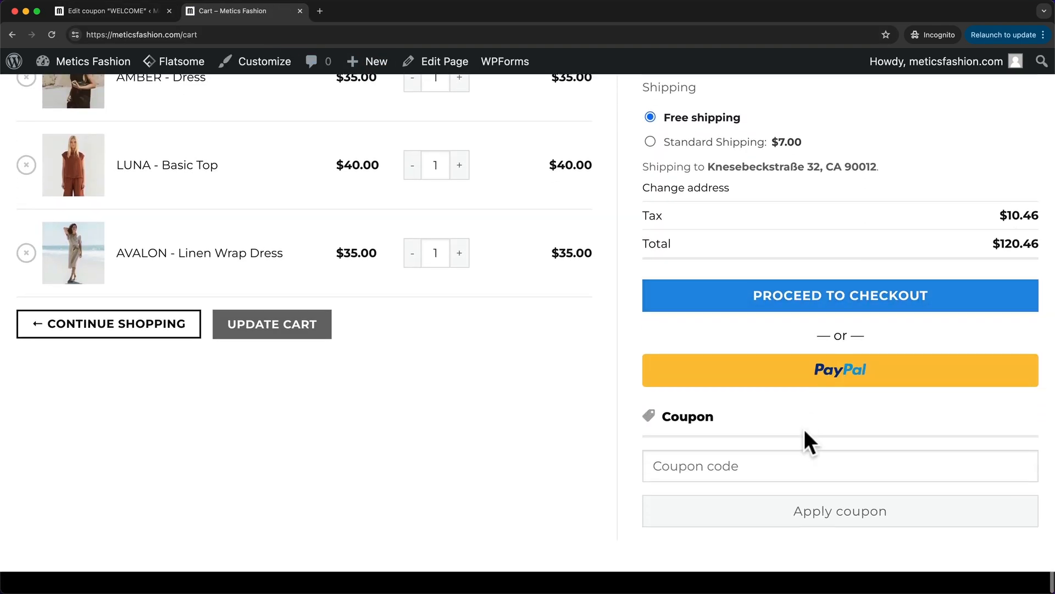
type("WELCOME")
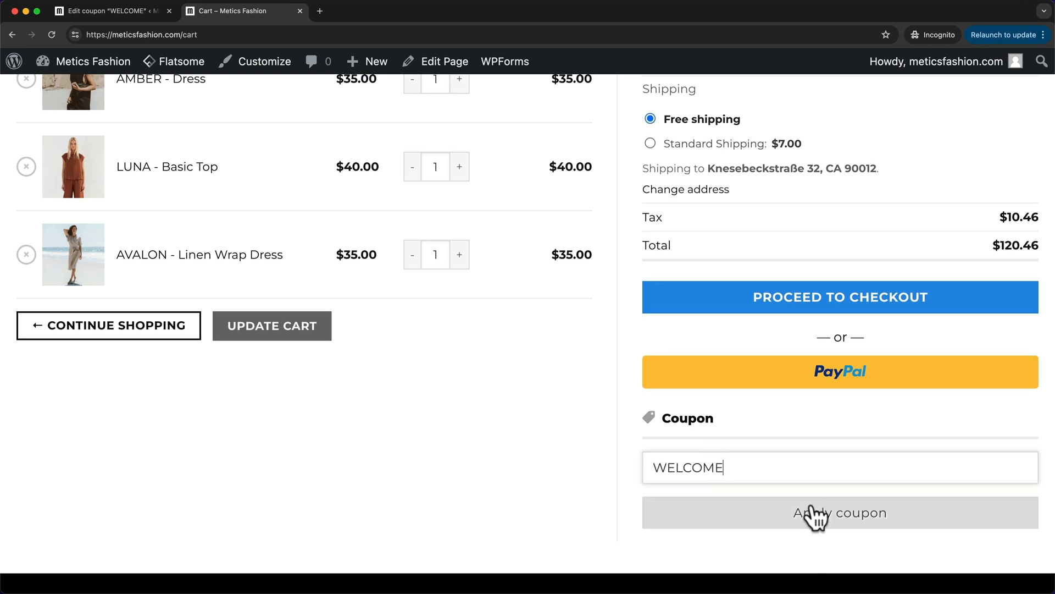
left_click(839, 512)
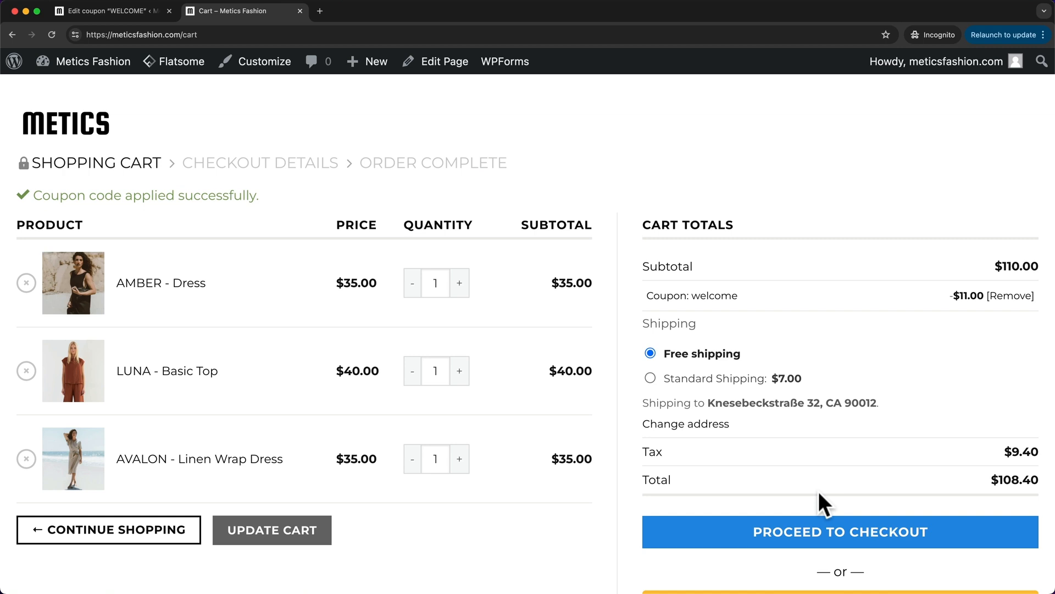